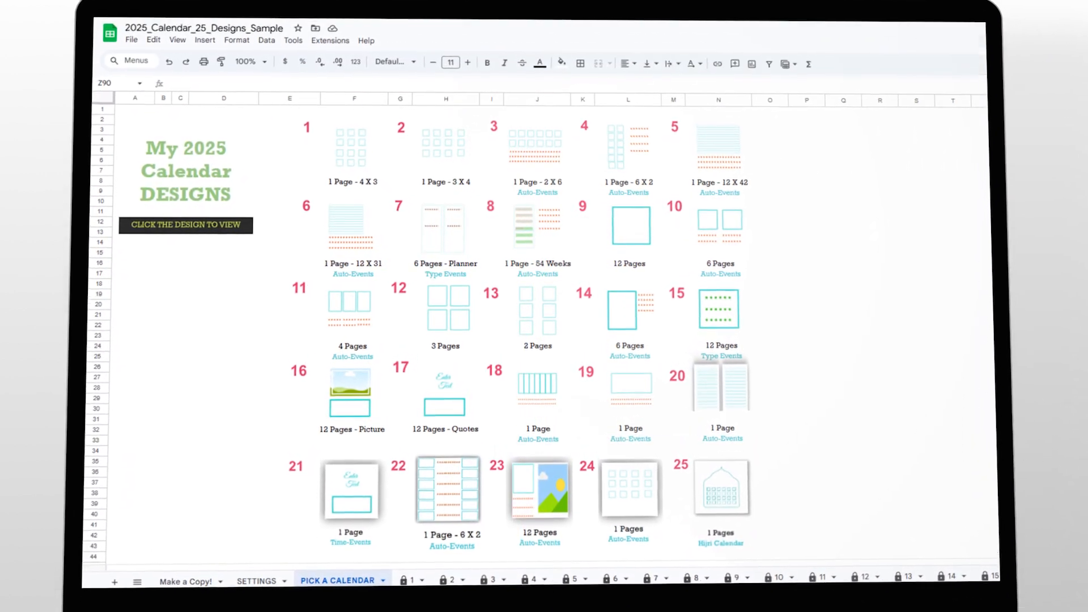
Uncheck SUNDAY under WEEKENDS on the SETTINGS sheet so only Saturday counts as a weekend.
left_click(721, 487)
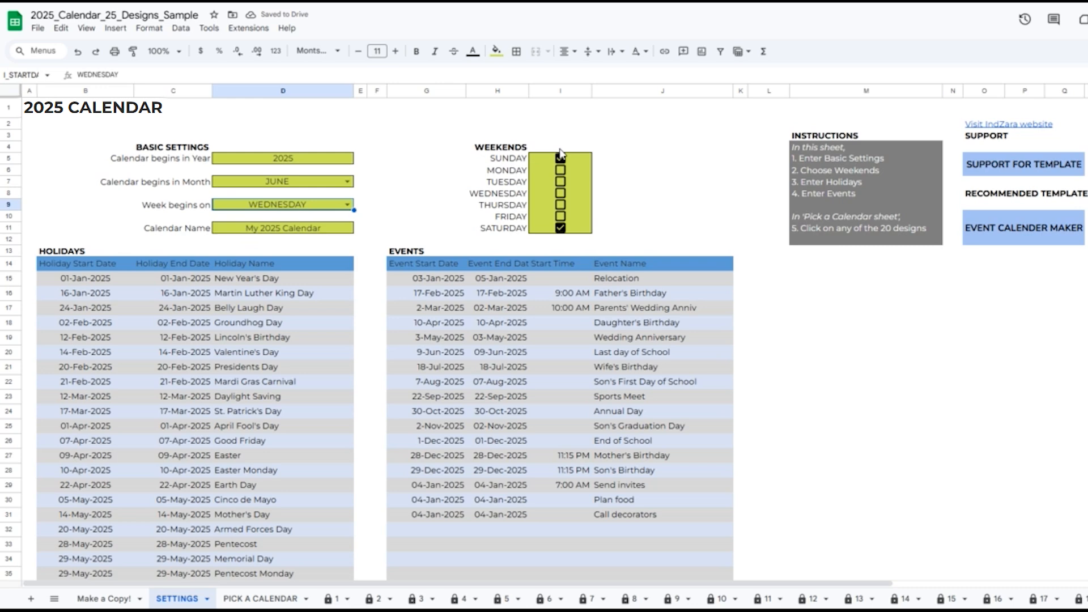
left_click(559, 159)
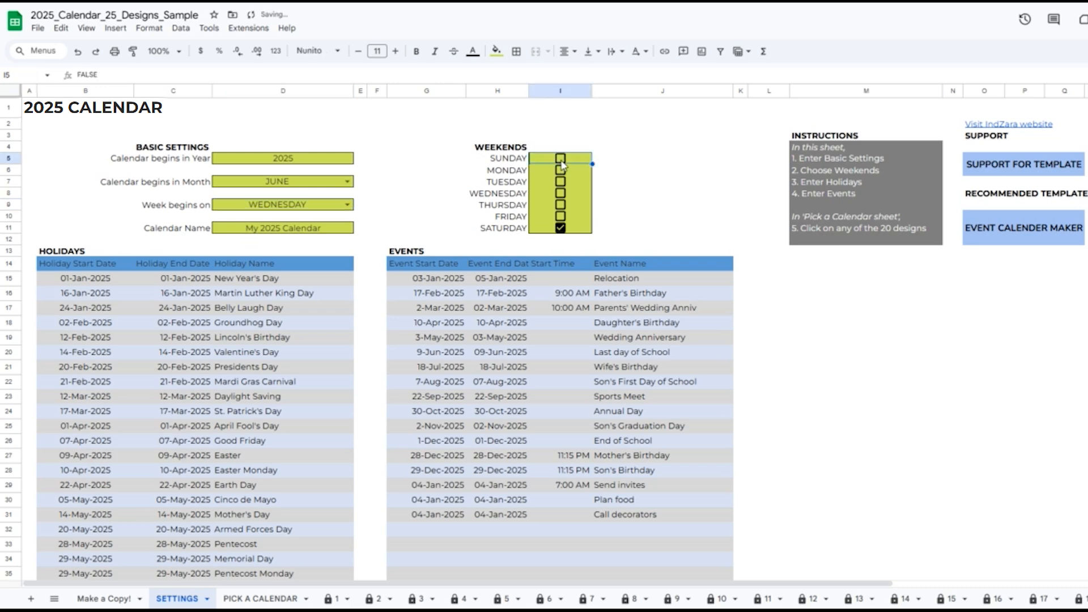
left_click(559, 159)
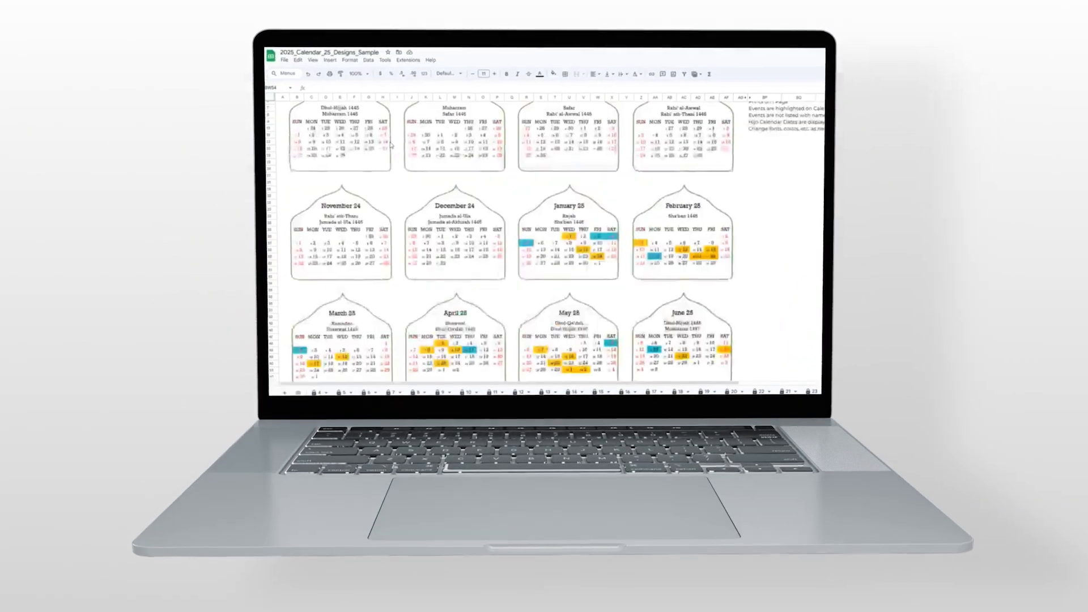
Export the Hijri calendar (July 2024 – June 2025) as a one-page PDF via Print and view it.
scroll("down", 3)
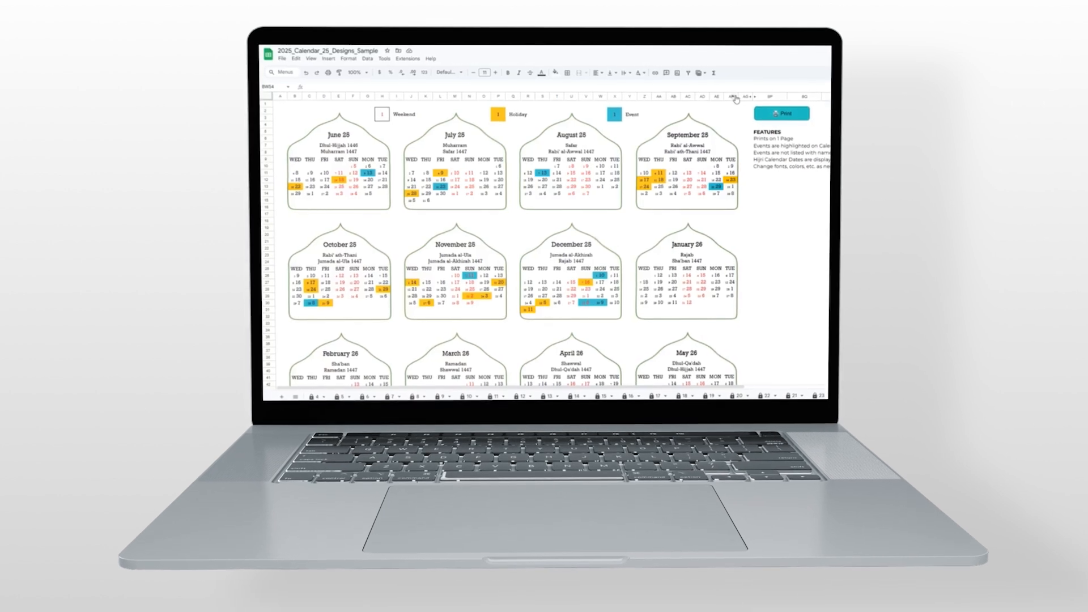
scroll("down", 3)
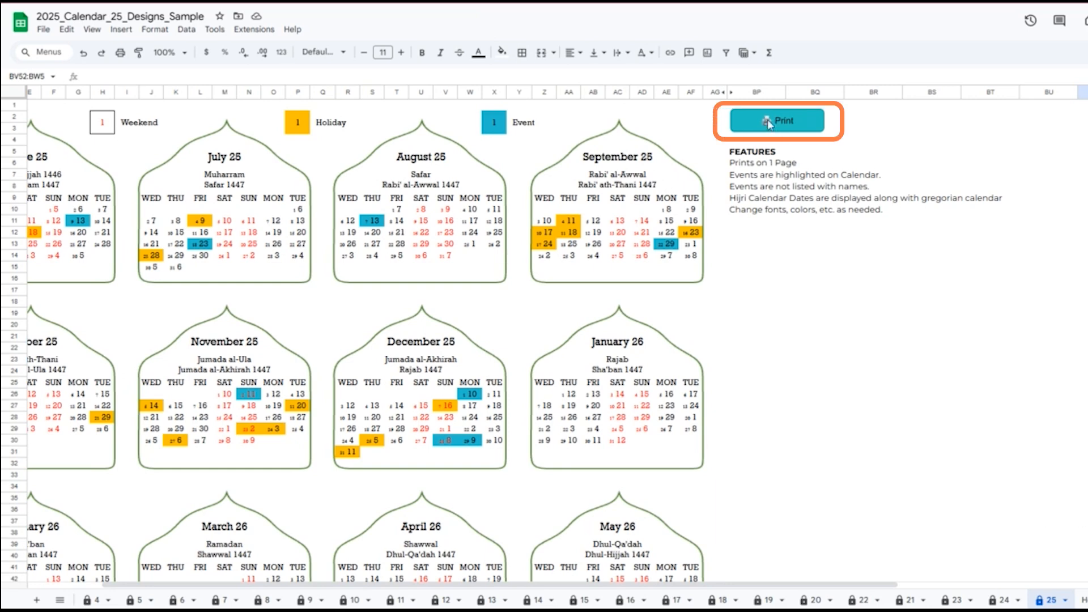
left_click(775, 121)
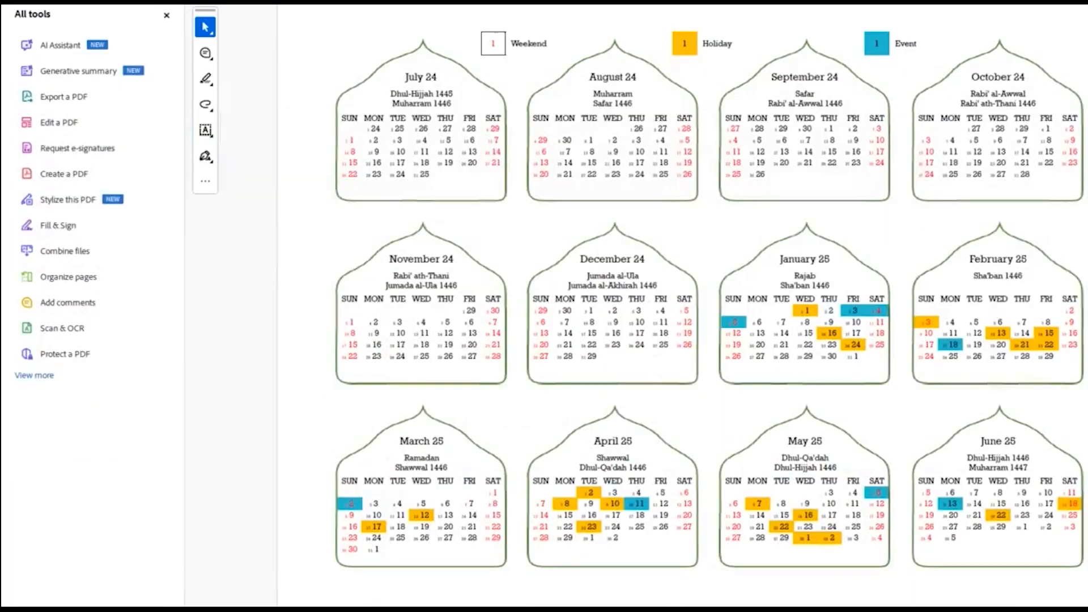